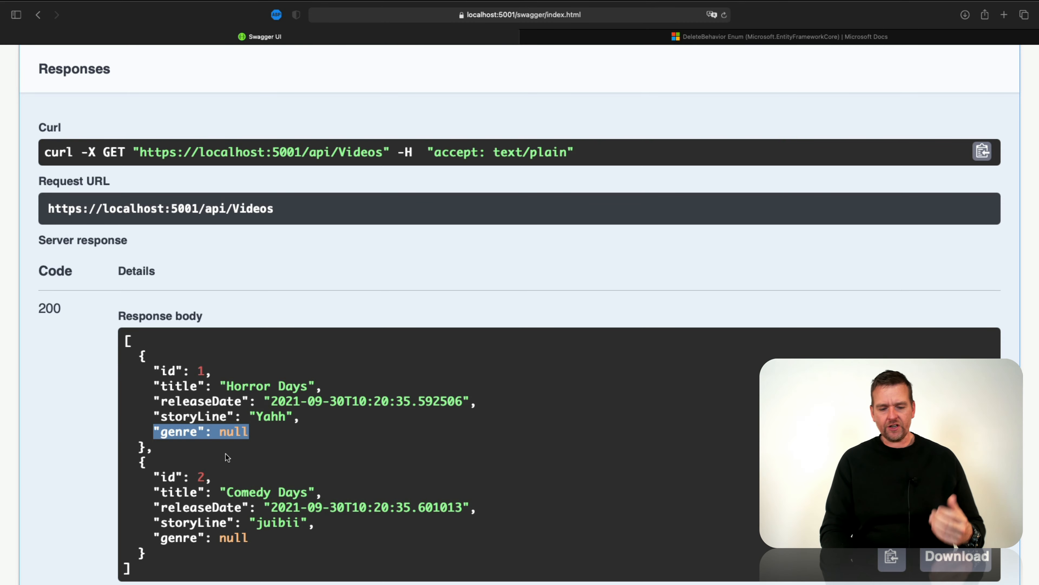
# Mark GenreId with a //Writing comment and Genre with a //Read comment in VideoEntity.
pyautogui.scroll(-3)
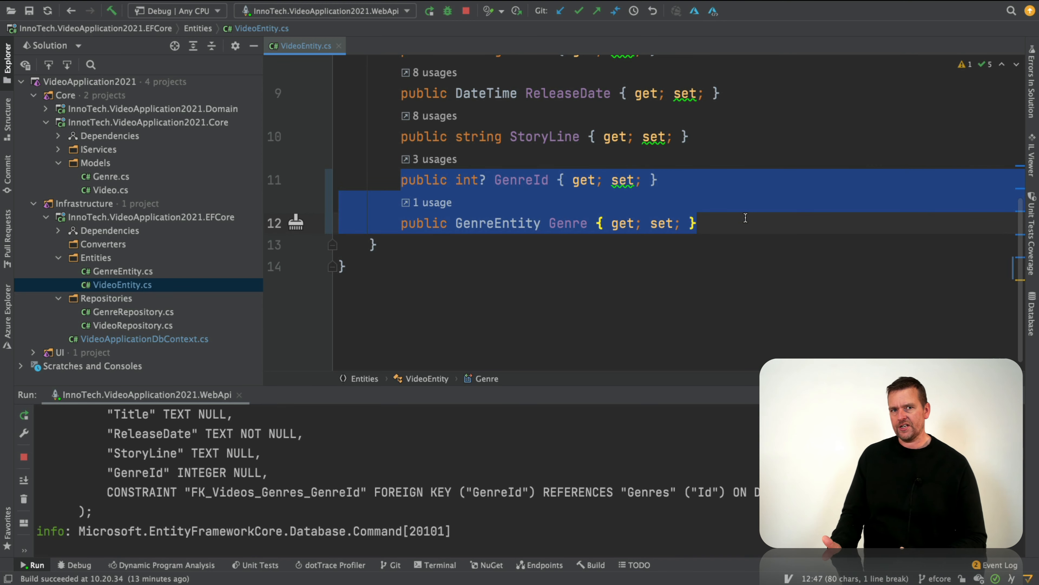
pyautogui.moveTo(602, 187)
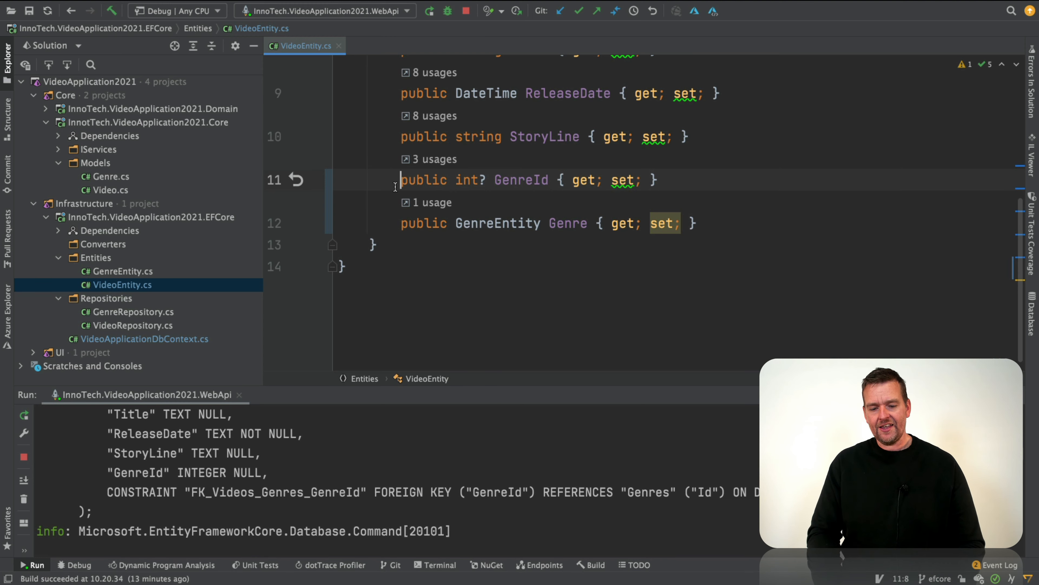
pyautogui.write('//W')
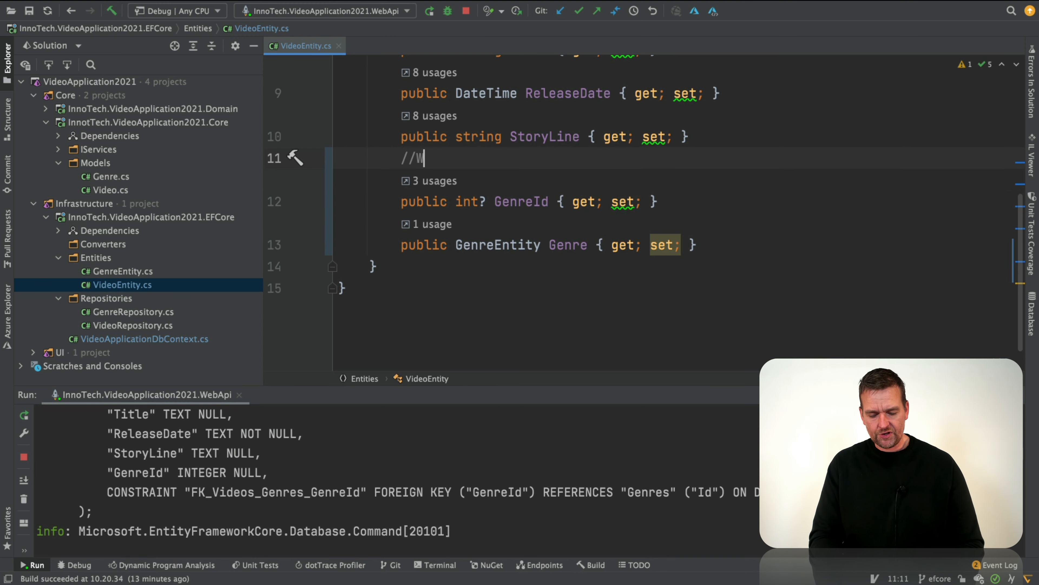
pyautogui.write('riting')
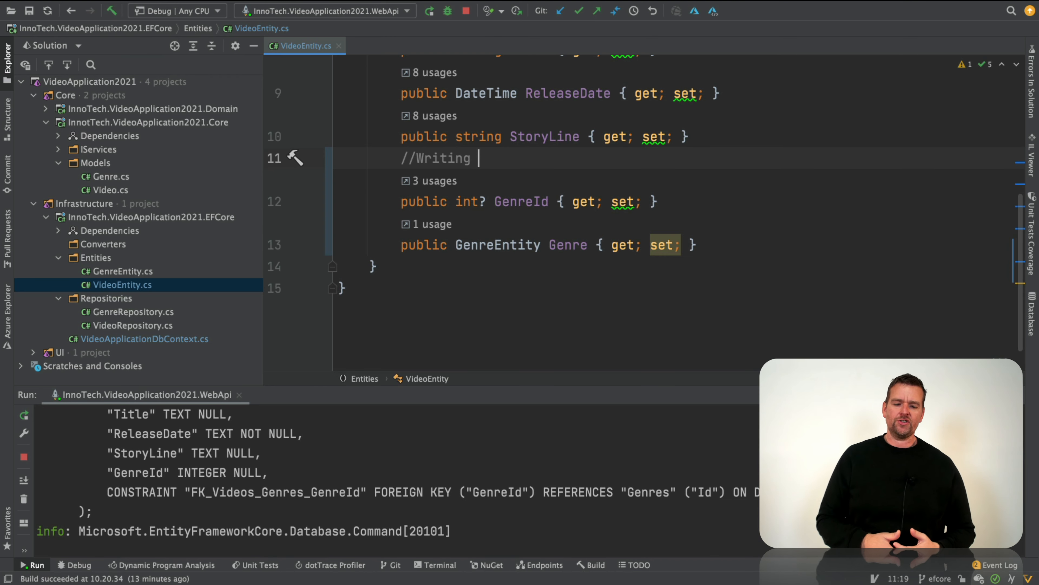
pyautogui.doubleClick(521, 202)
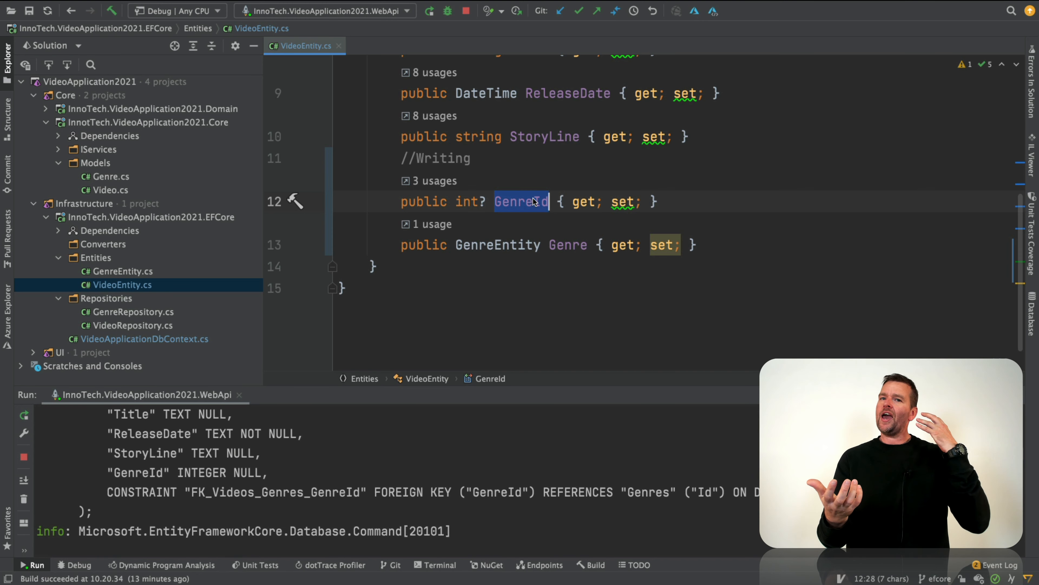
pyautogui.click(700, 202)
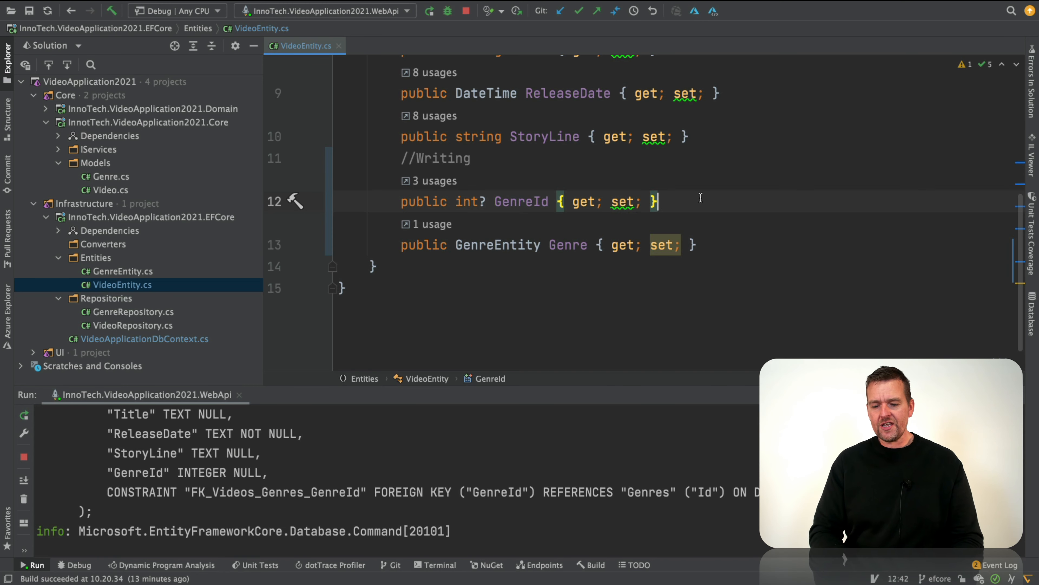
pyautogui.write('//Read')
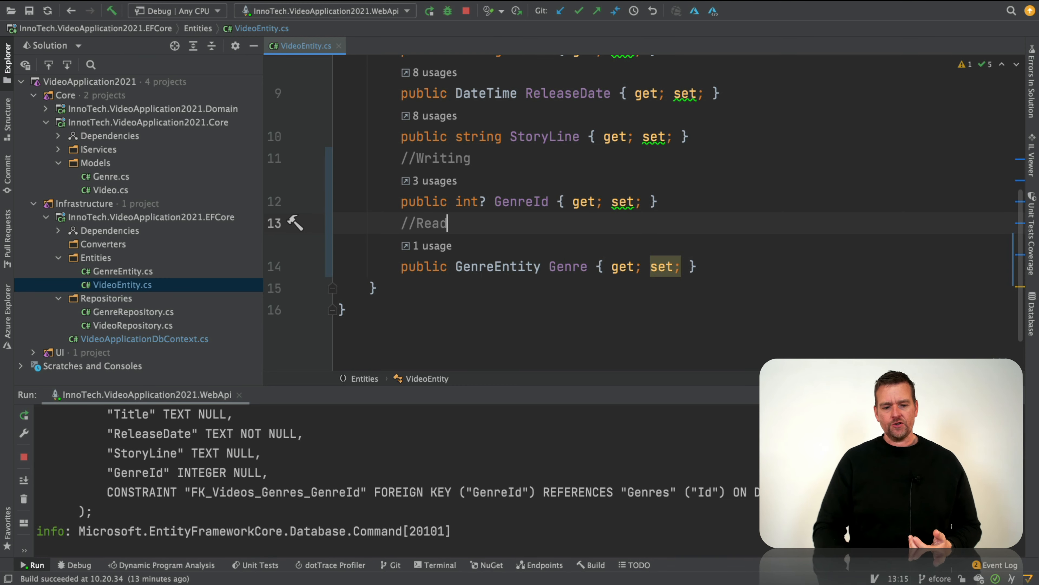
# Switch to VideoRepository.cs to view its FindAll projection into Video.
pyautogui.doubleClick(497, 266)
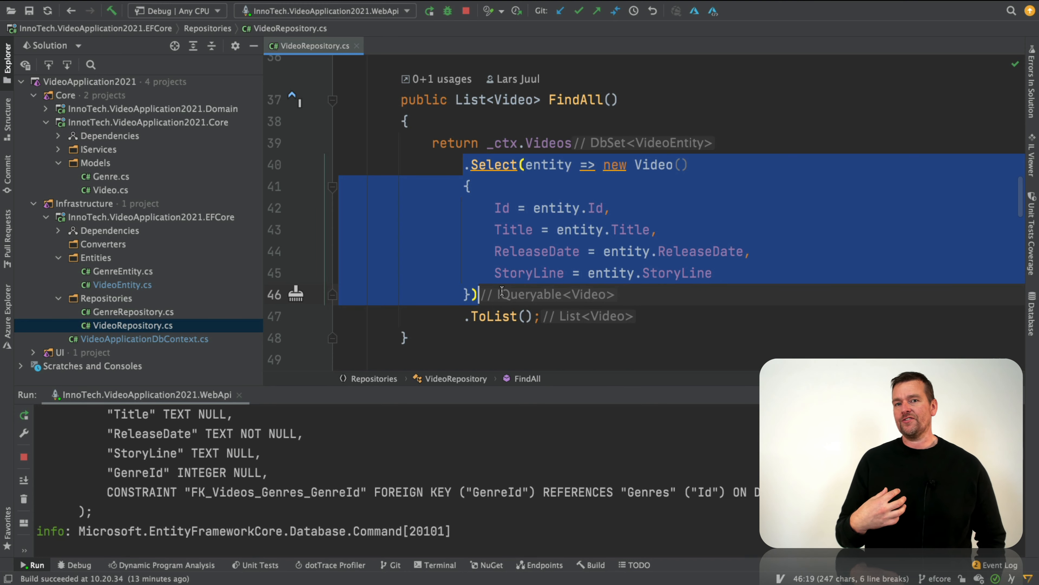
pyautogui.moveTo(660, 202)
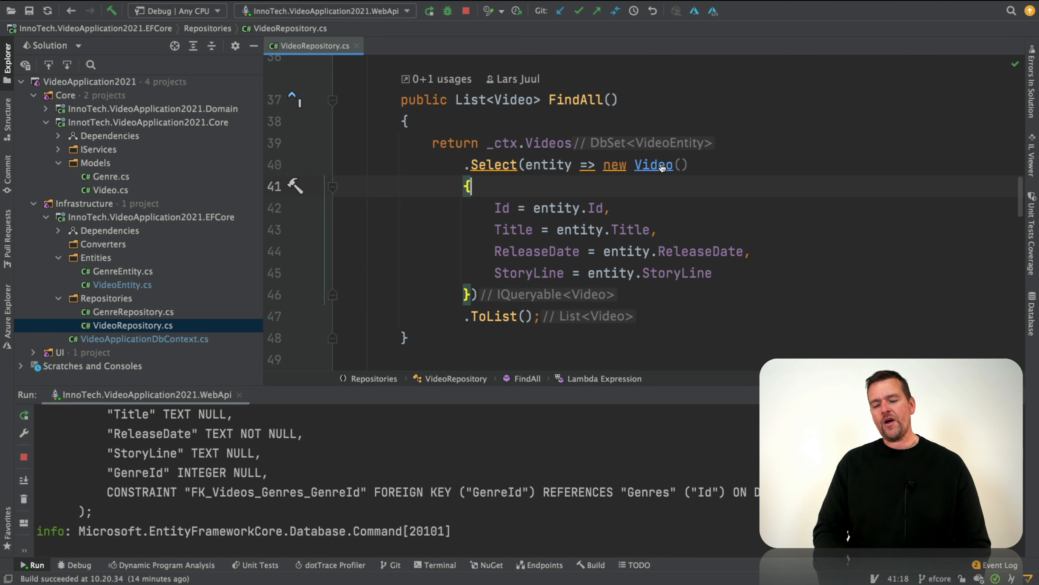
pyautogui.moveTo(490, 164)
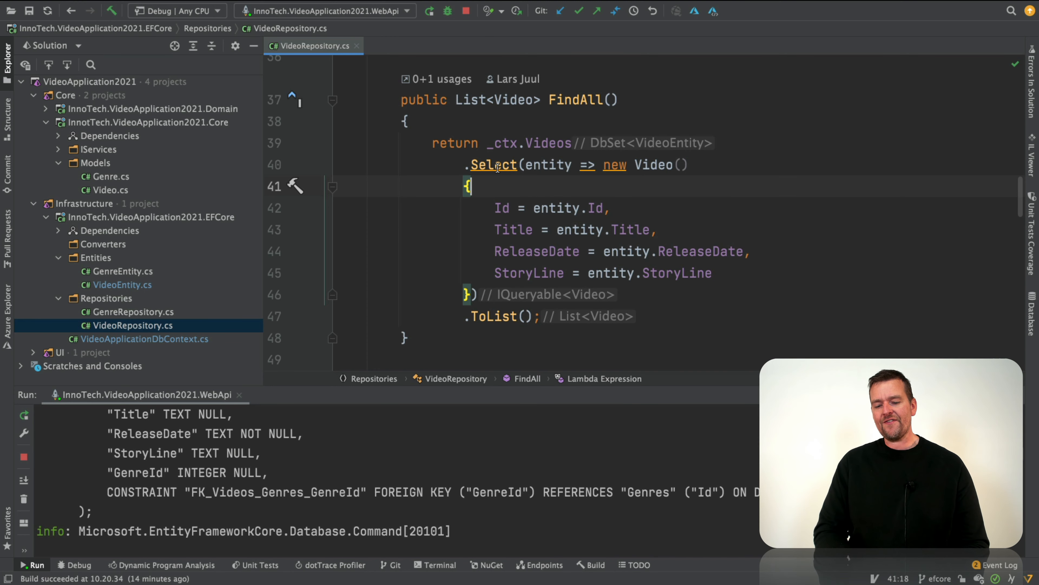
pyautogui.moveTo(632, 150)
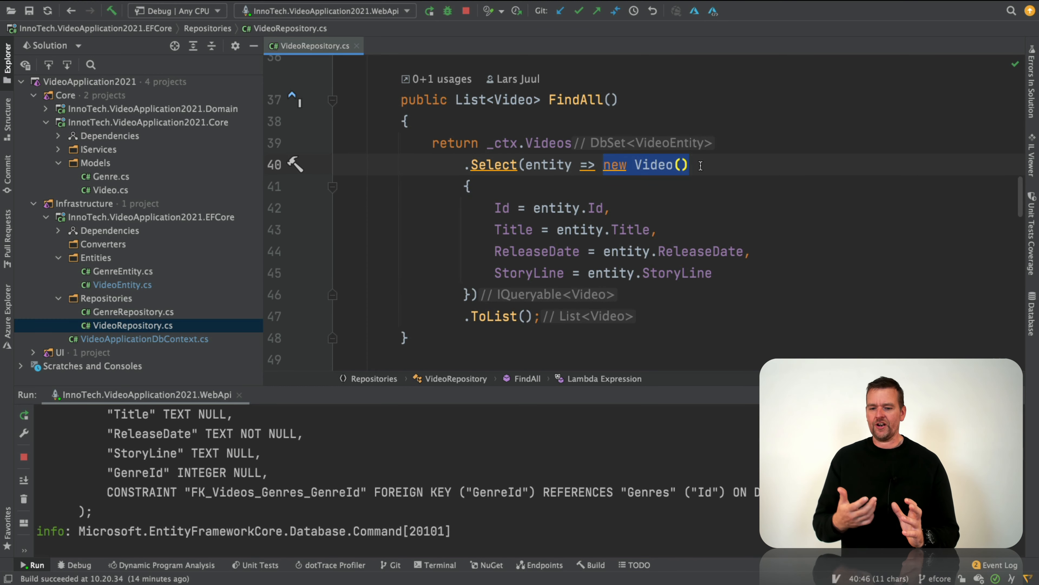
pyautogui.click(654, 164)
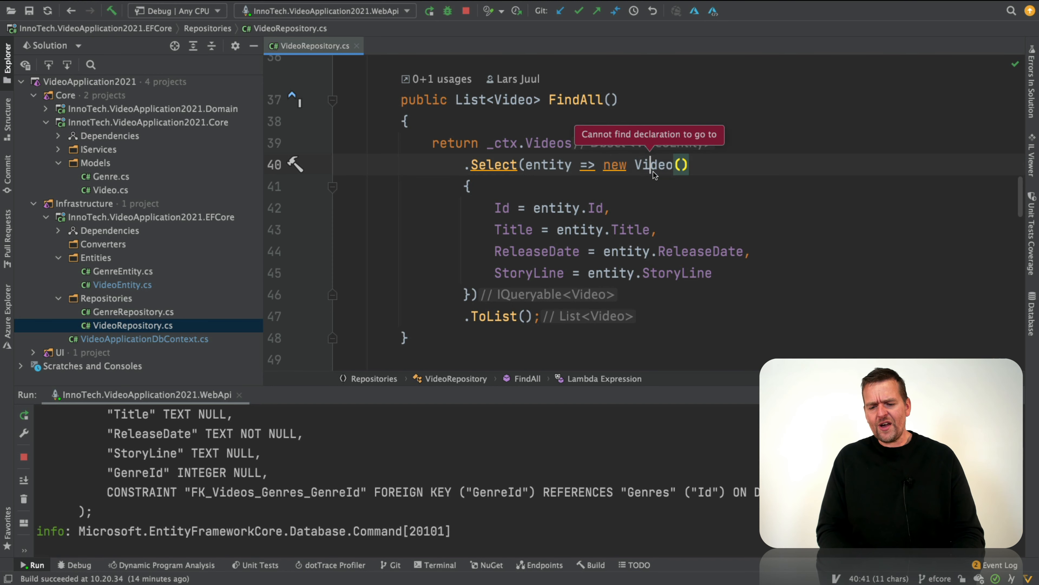
pyautogui.click(653, 164)
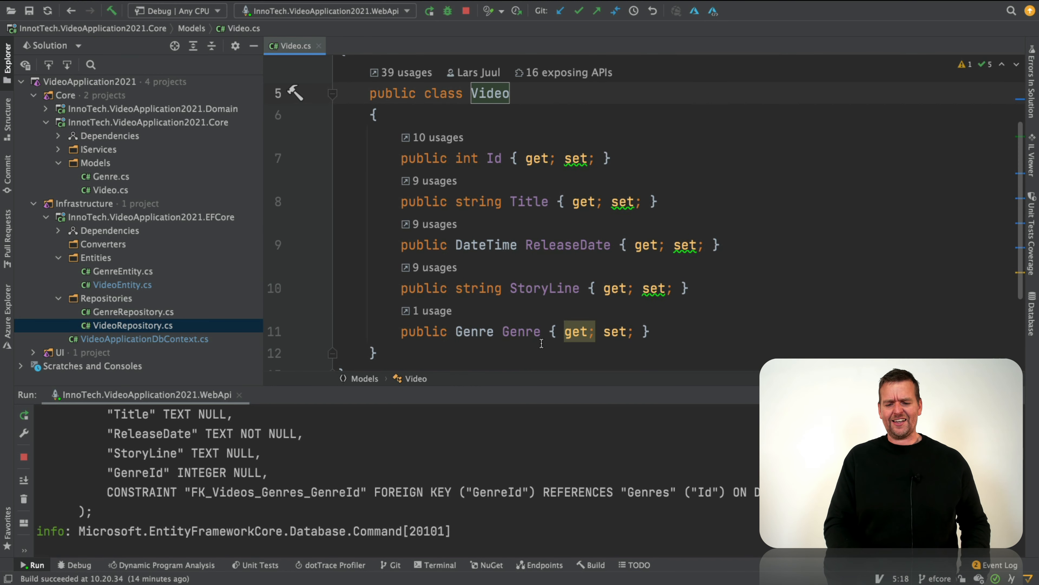
pyautogui.doubleClick(473, 331)
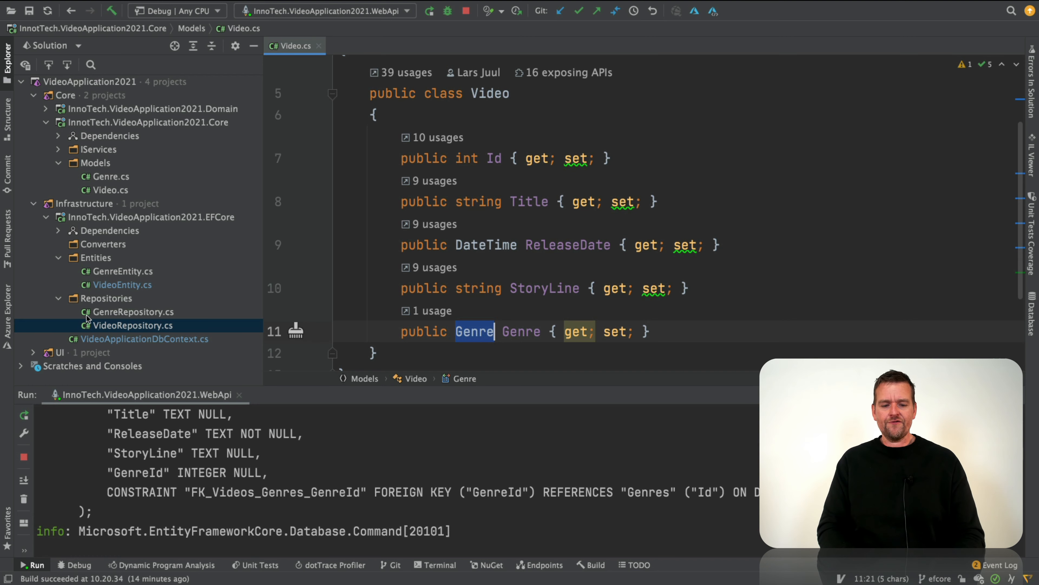
pyautogui.click(132, 324)
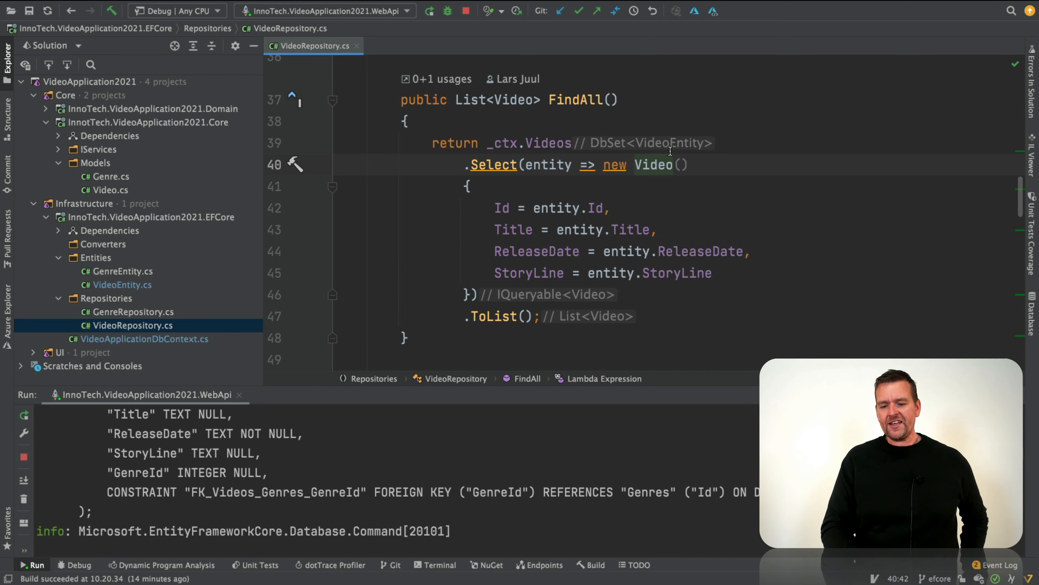
pyautogui.moveTo(774, 316)
pyautogui.write('Genre =')
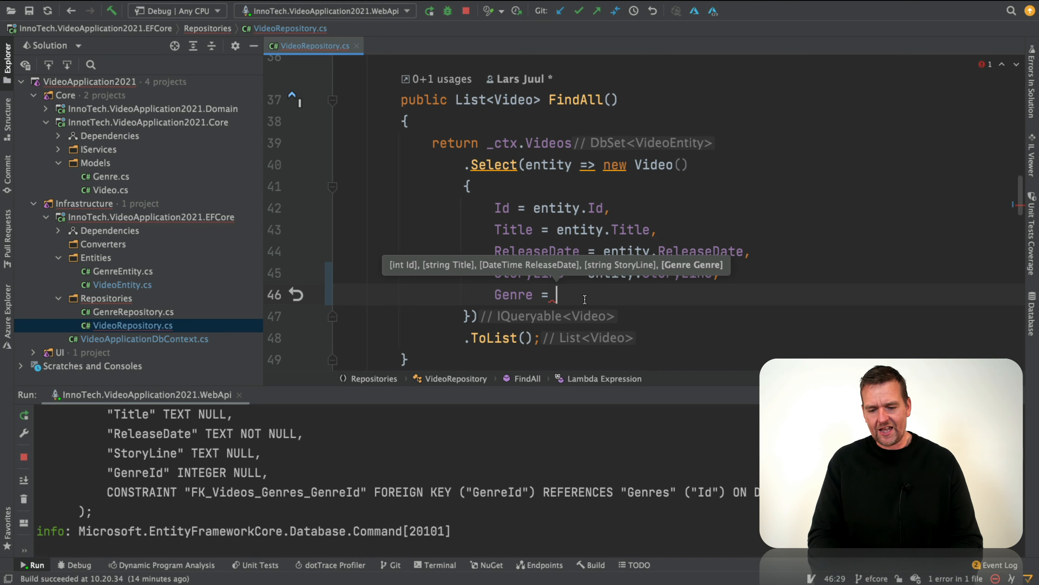
# Initialize a new Genre in FindAll with Id = entity.Genre.Id and Name = entity.Genre.Name.
pyautogui.write('new Genre')
pyautogui.write('Id = entity.Genre')
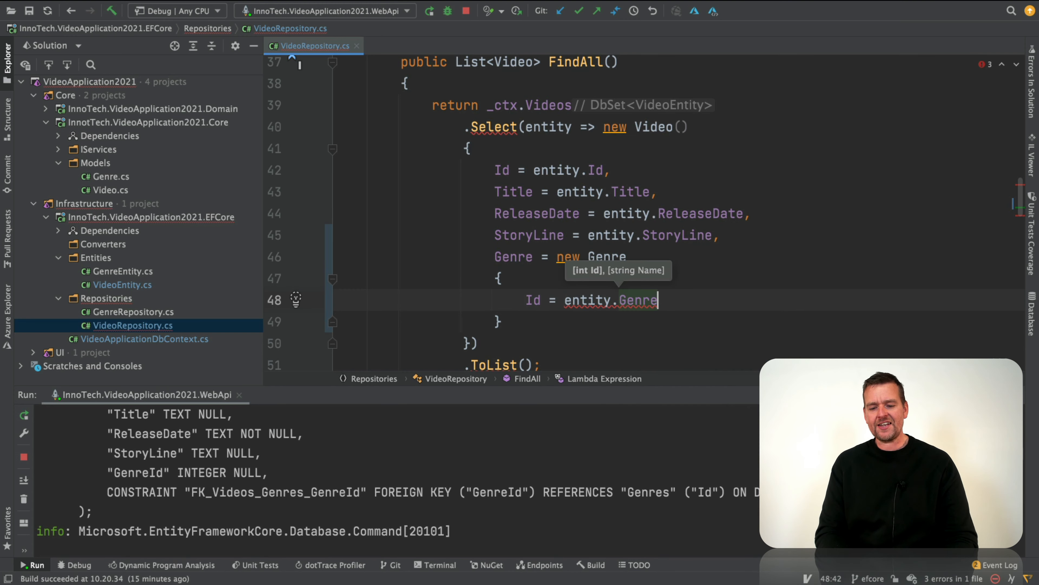
pyautogui.write('.Id')
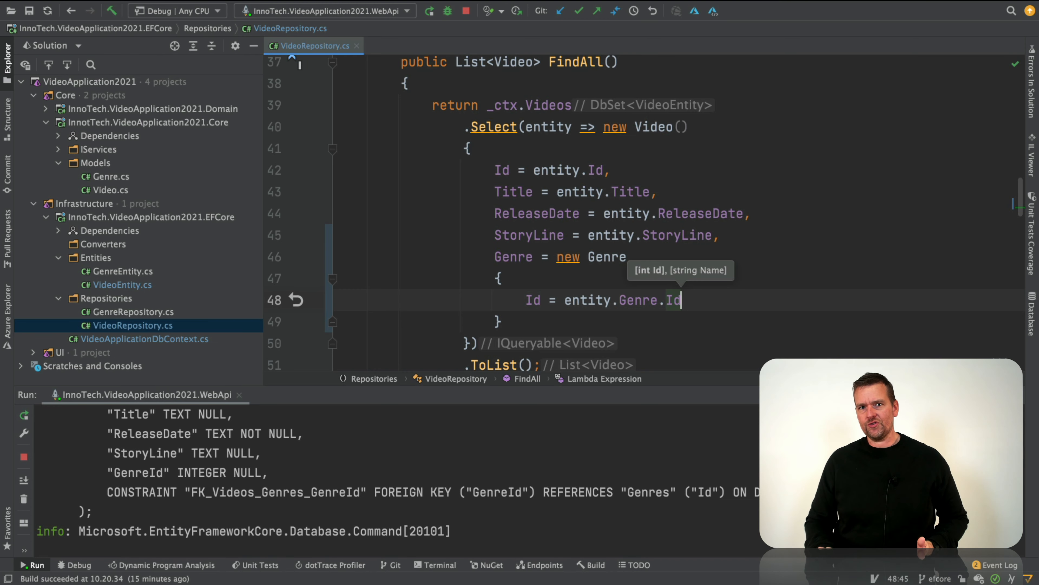
pyautogui.doubleClick(638, 300)
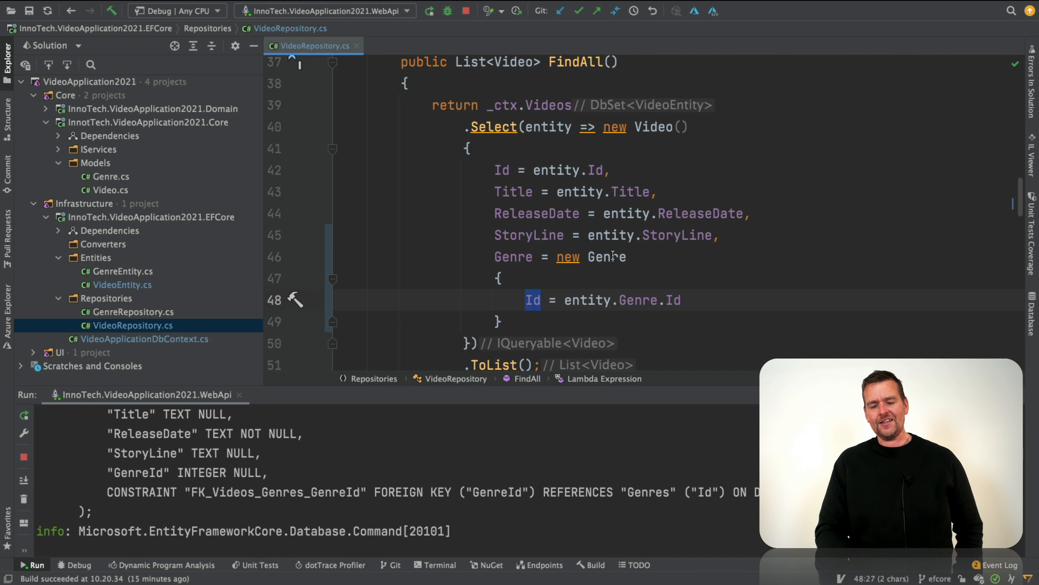
pyautogui.write(',')
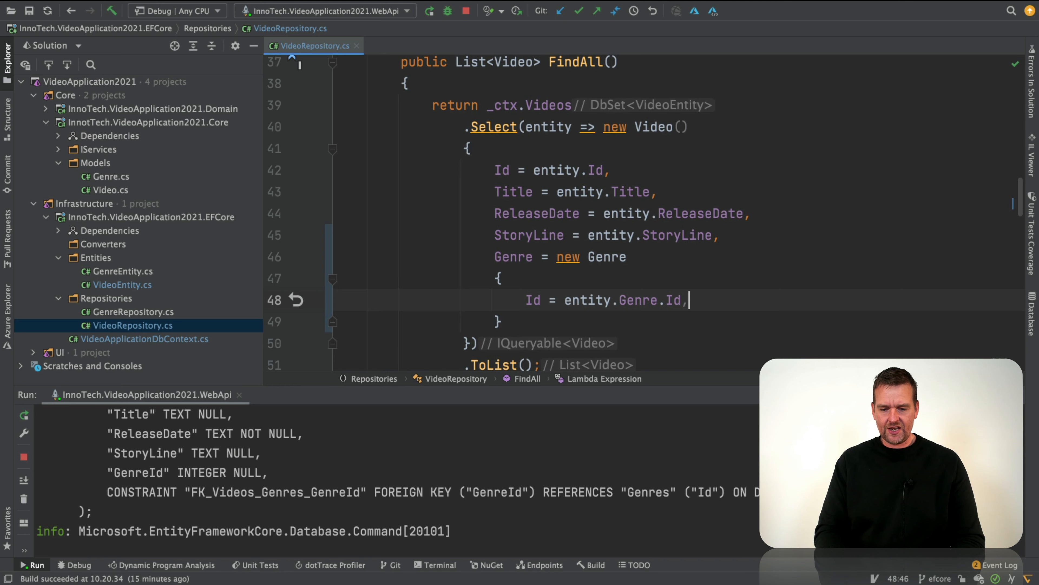
pyautogui.write('Name =')
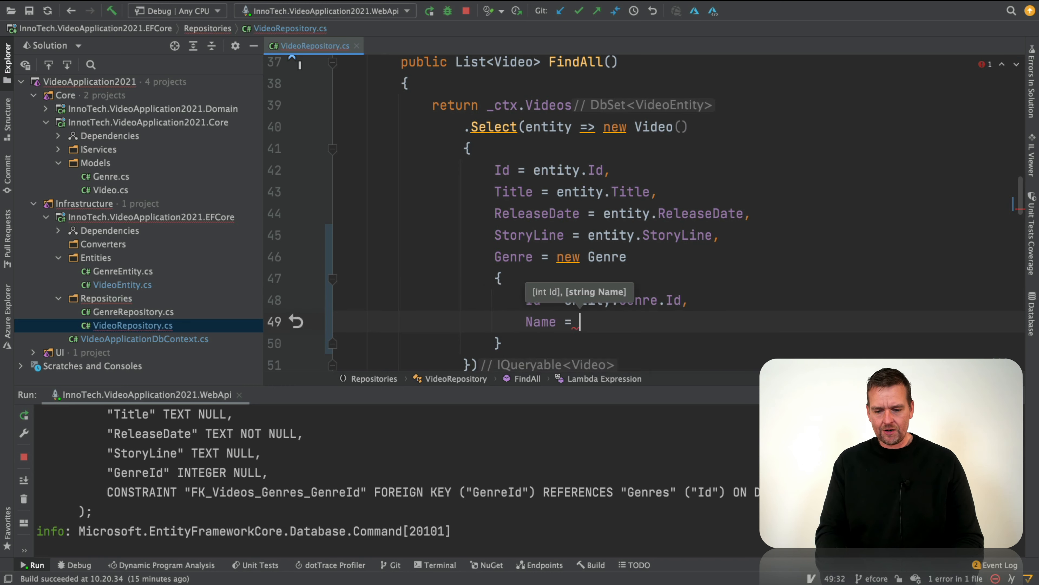
pyautogui.write('entity.')
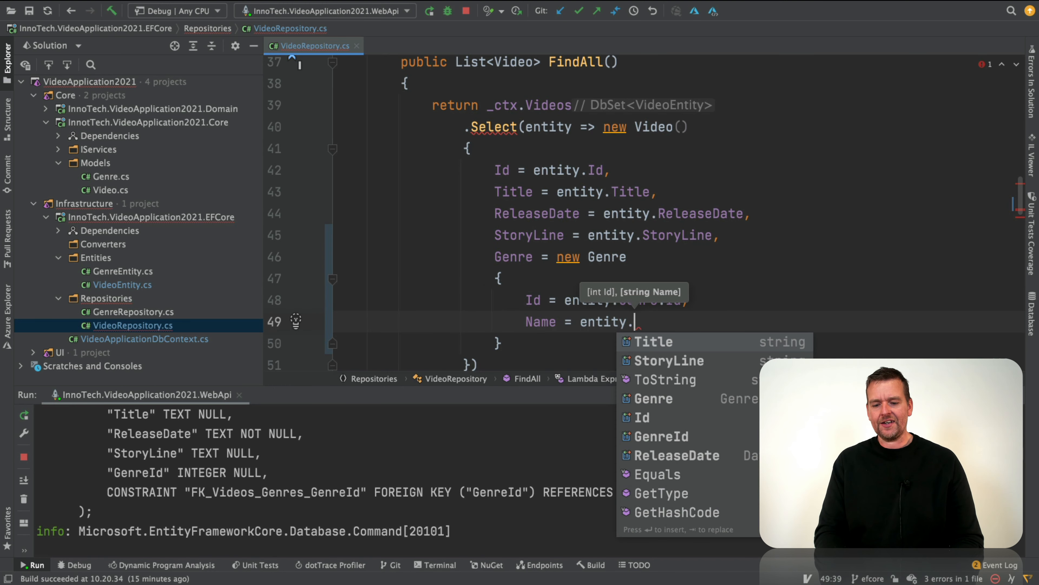
pyautogui.write('Genre.')
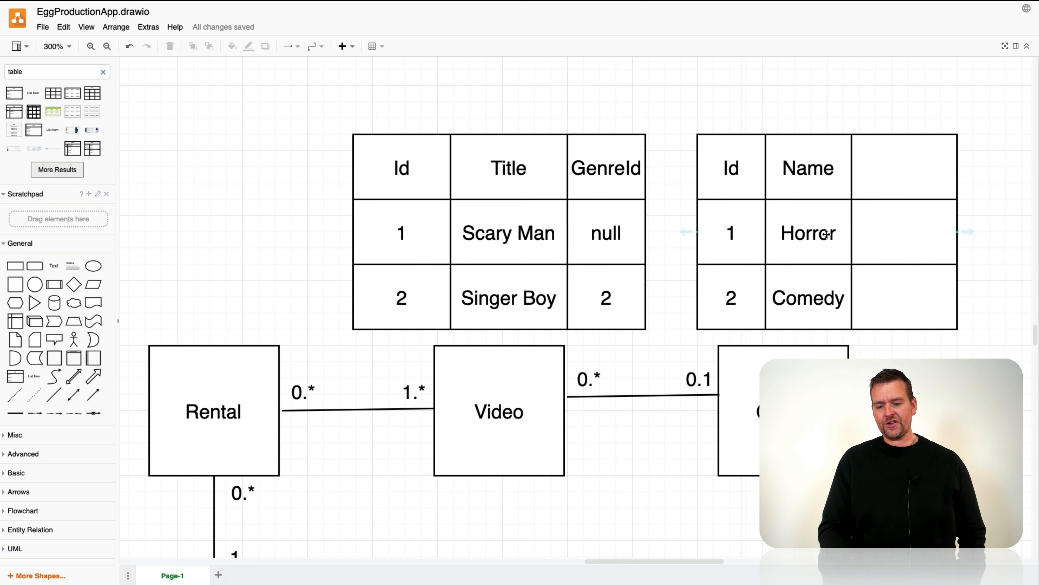
pyautogui.moveTo(755, 234)
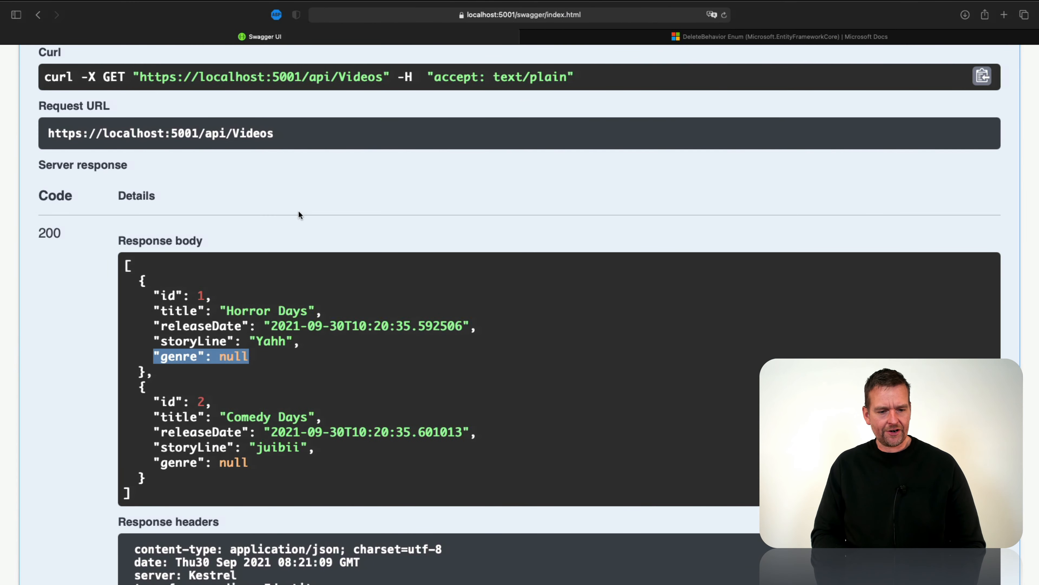
# Re-execute GET /api/Videos and highlight the first video's nested genre object.
pyautogui.click(283, 151)
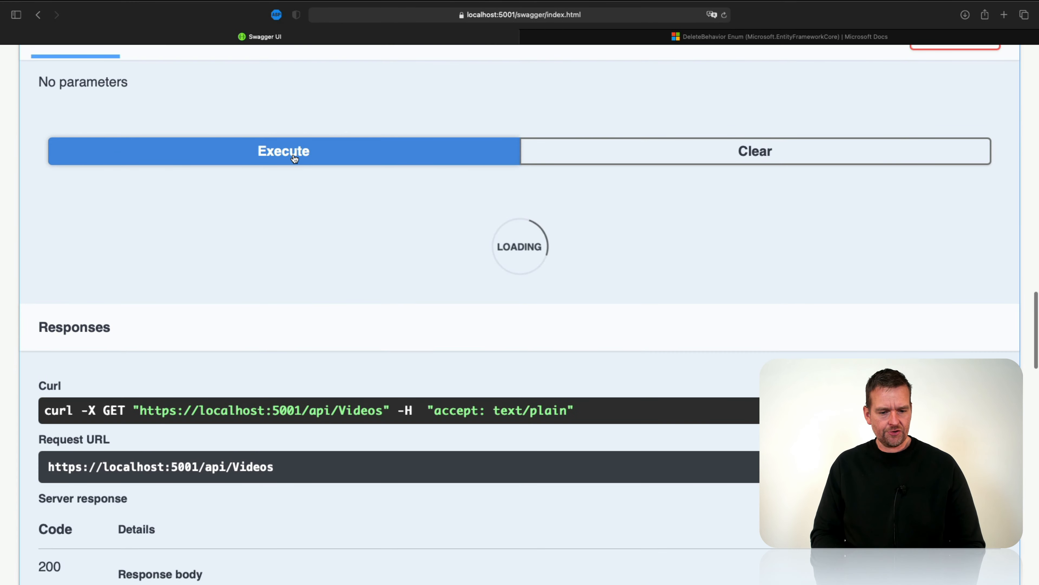
pyautogui.click(283, 151)
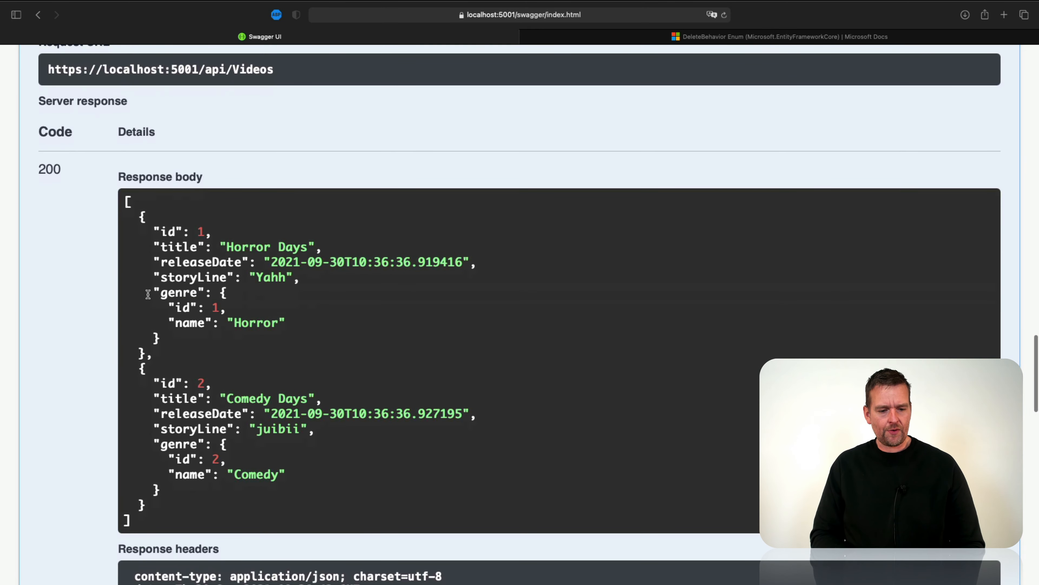
pyautogui.moveTo(154, 293); pyautogui.dragTo(159, 337)
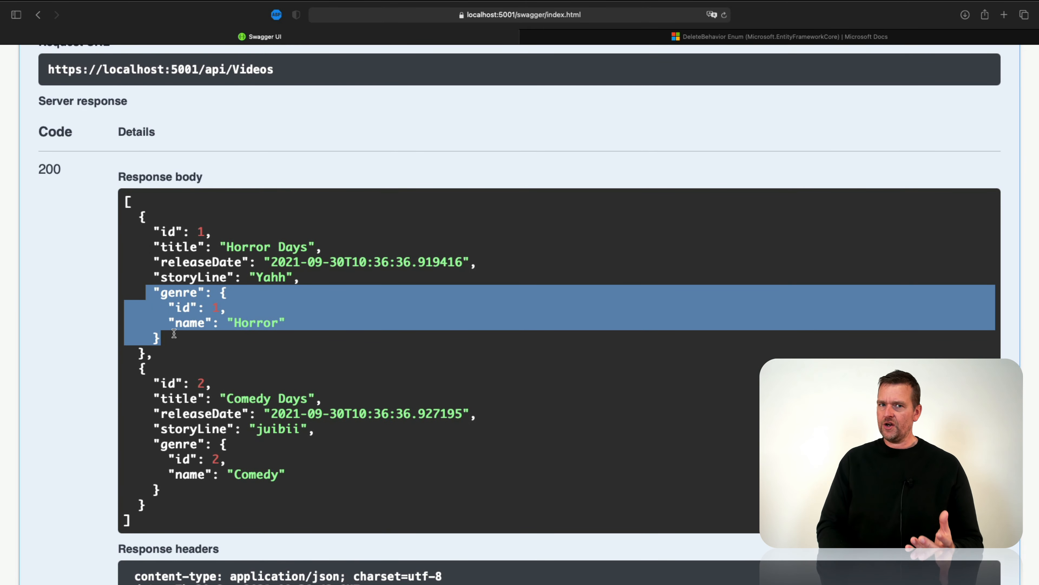
pyautogui.moveTo(325, 306)
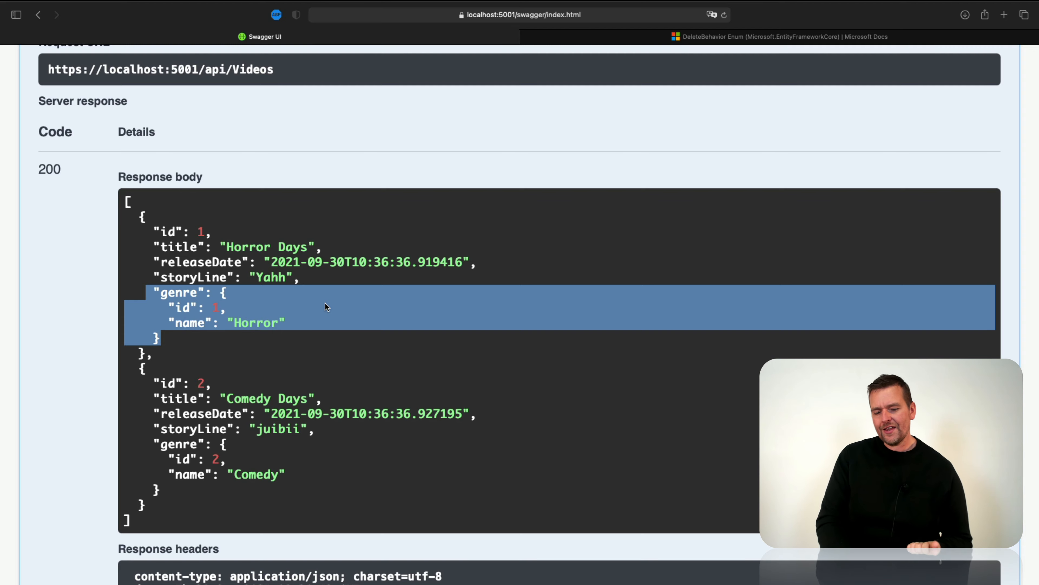
pyautogui.click(283, 103)
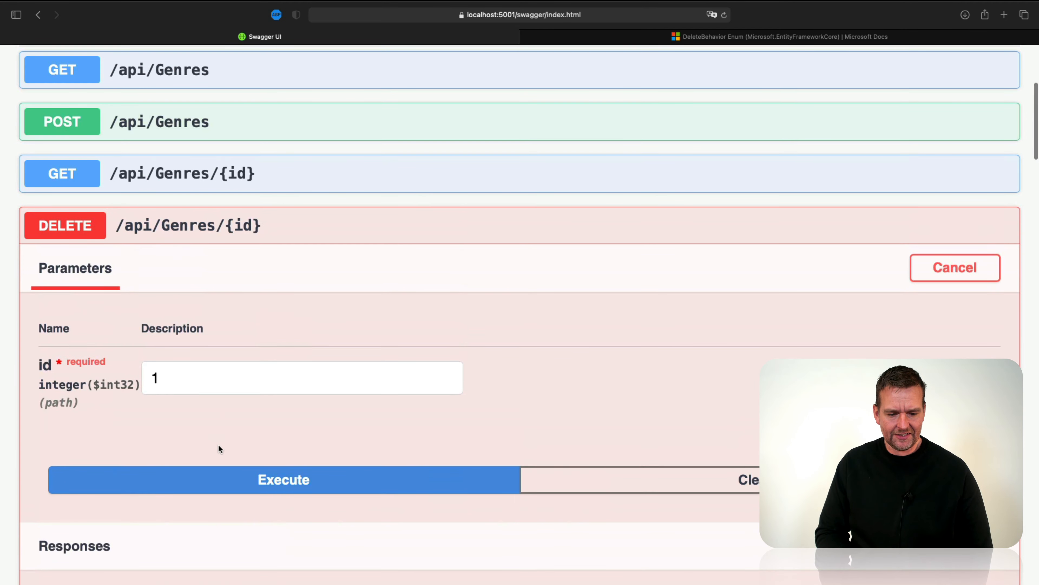
# Execute DELETE /api/Genres for id 1, then rerun GET /api/Videos, which now errors.
pyautogui.click(284, 479)
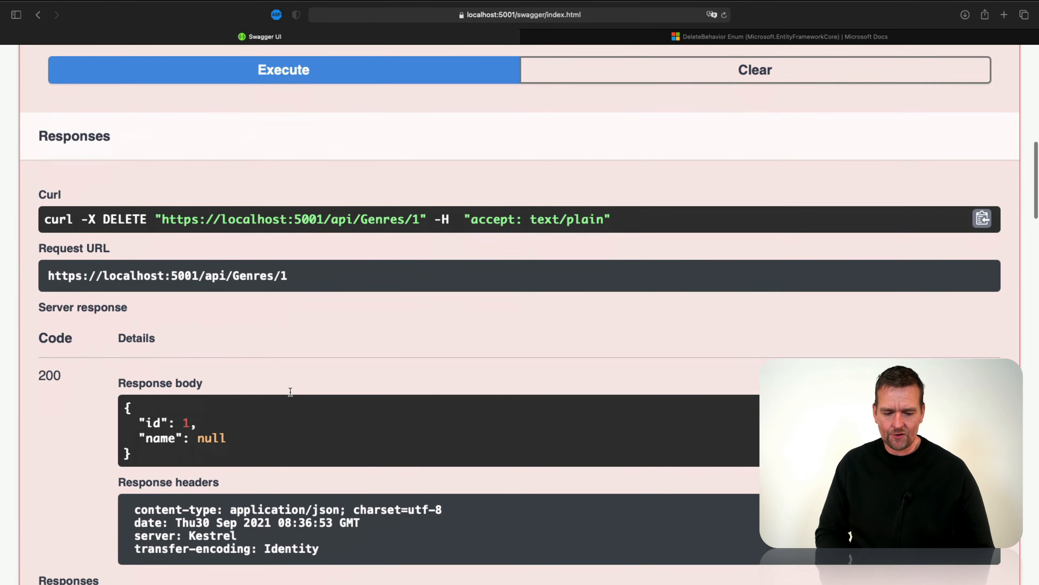
pyautogui.scroll(-3)
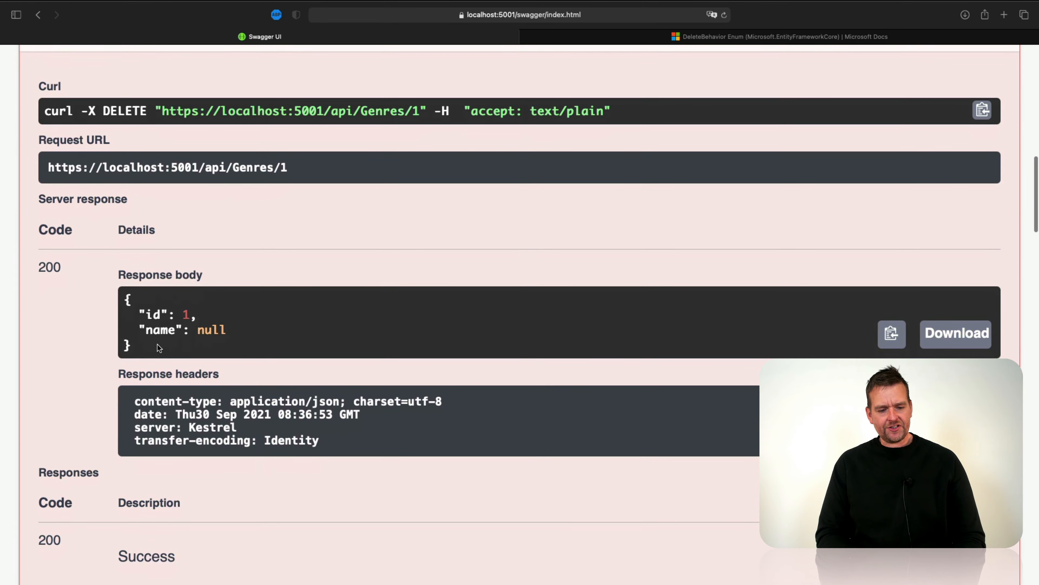
pyautogui.scroll(-3)
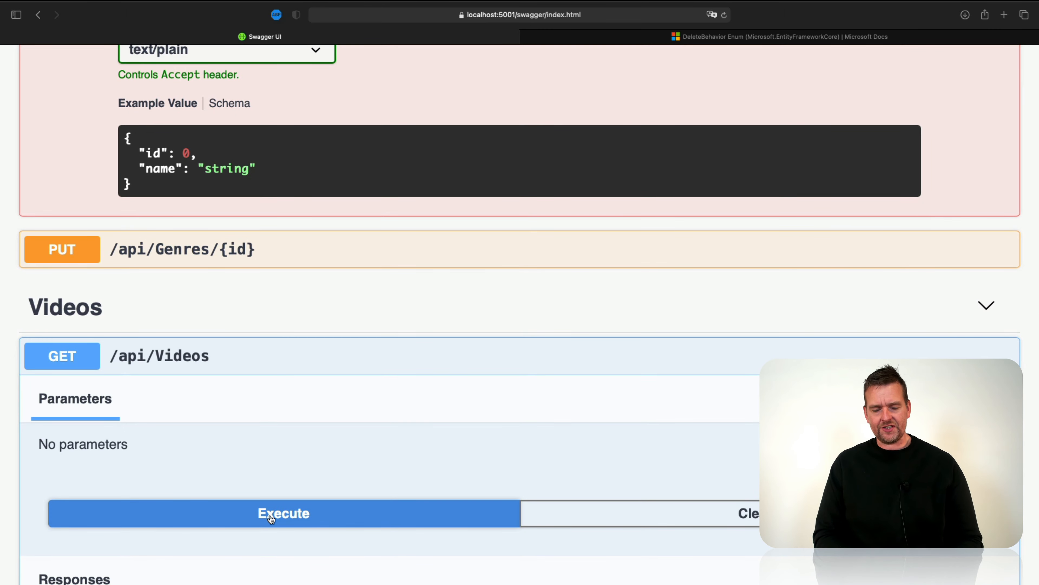
pyautogui.click(283, 512)
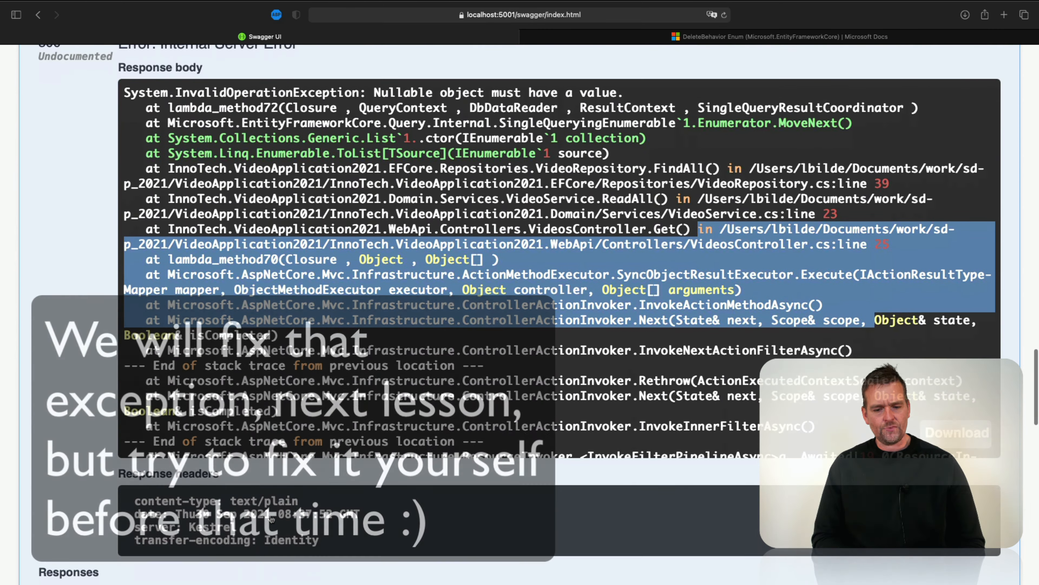